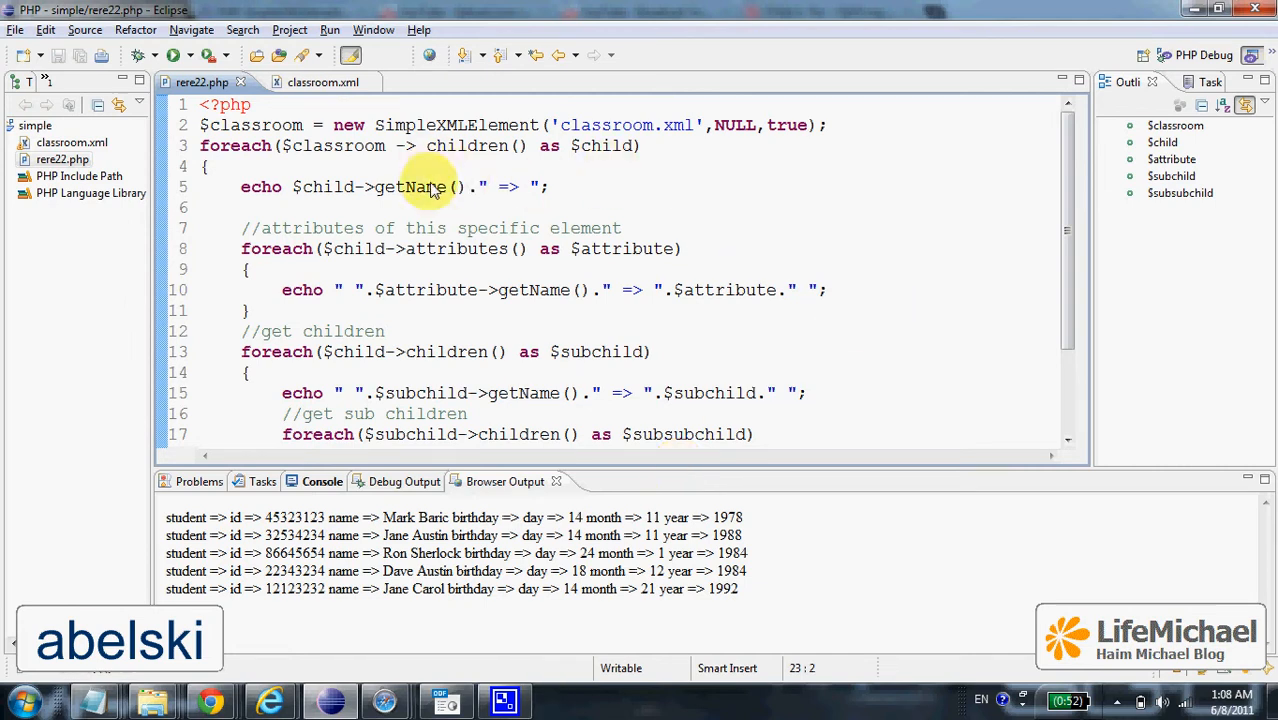
Step: Highlight the SimpleXMLElement constructor call with getName to point it out, then clear the highlight
double_click(450, 124)
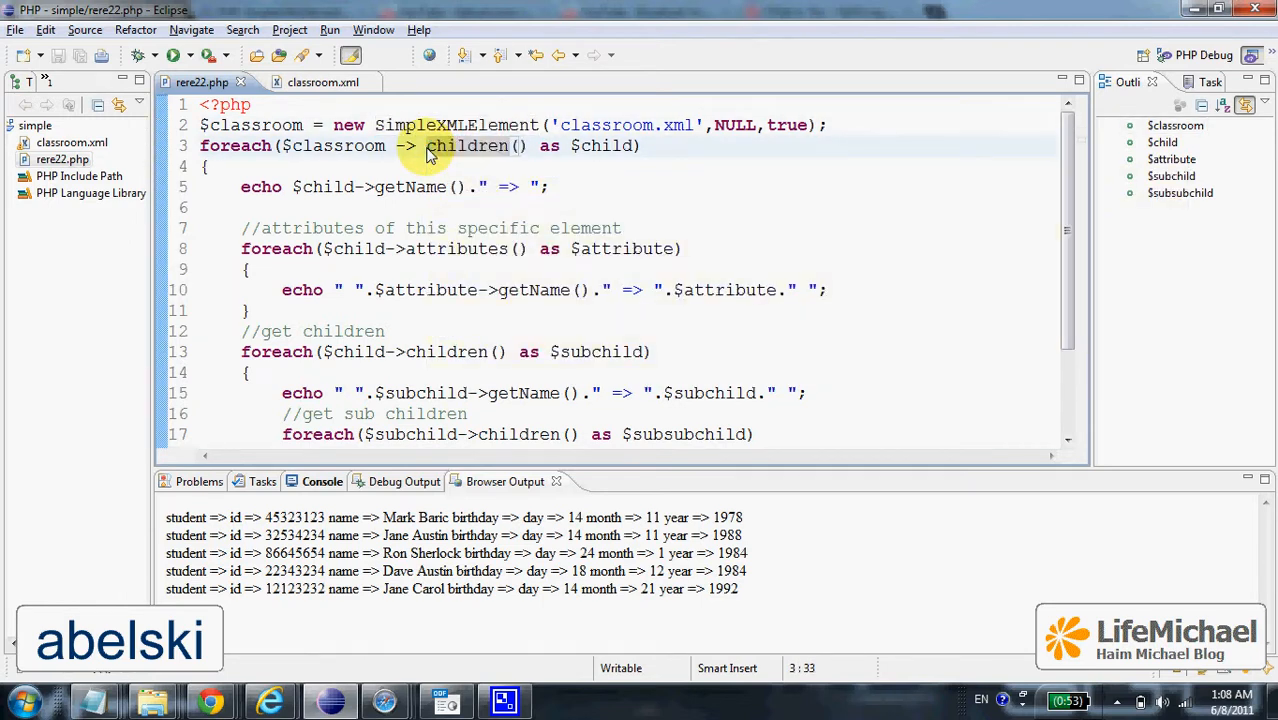
mouse_move(532, 152)
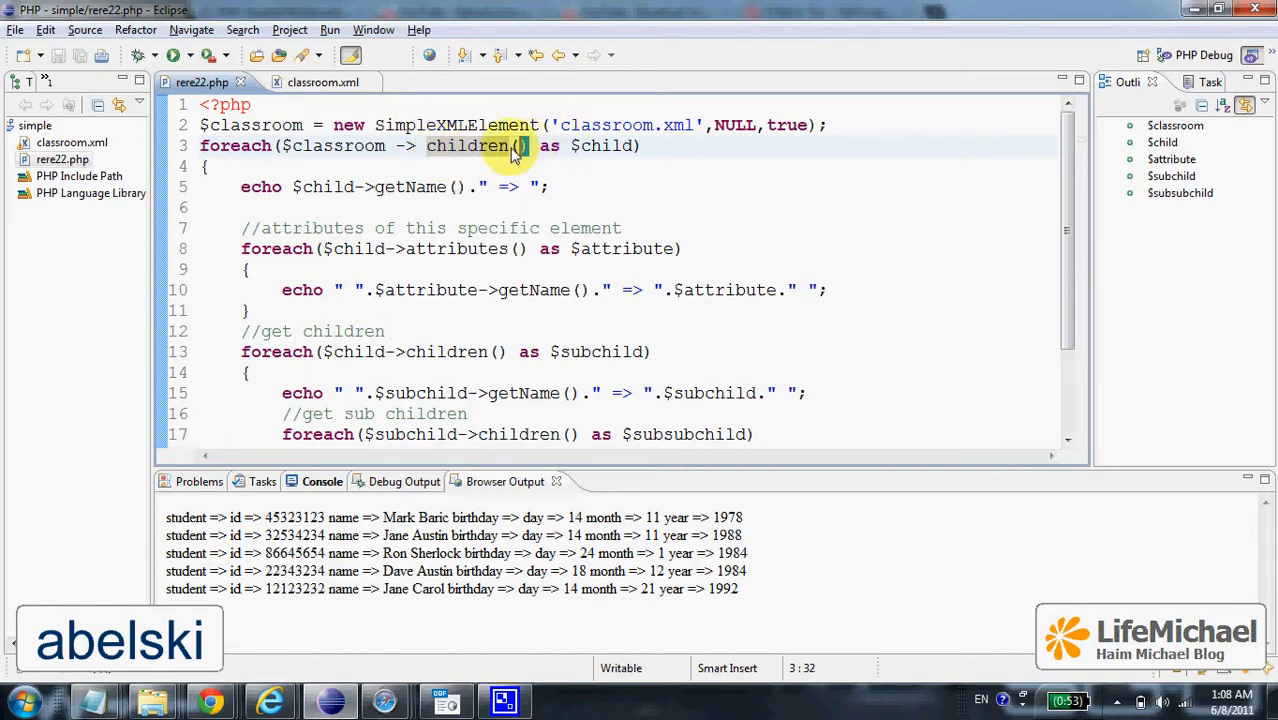
drag(524, 144, 296, 144)
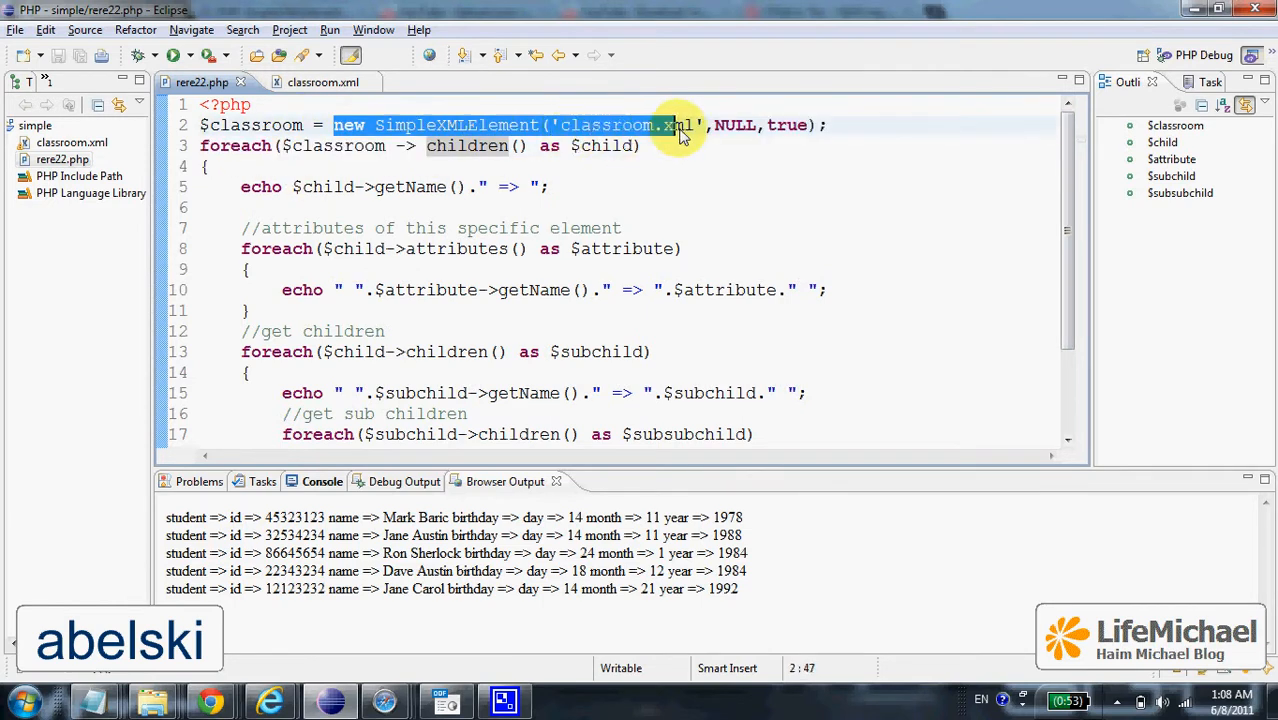
click(828, 124)
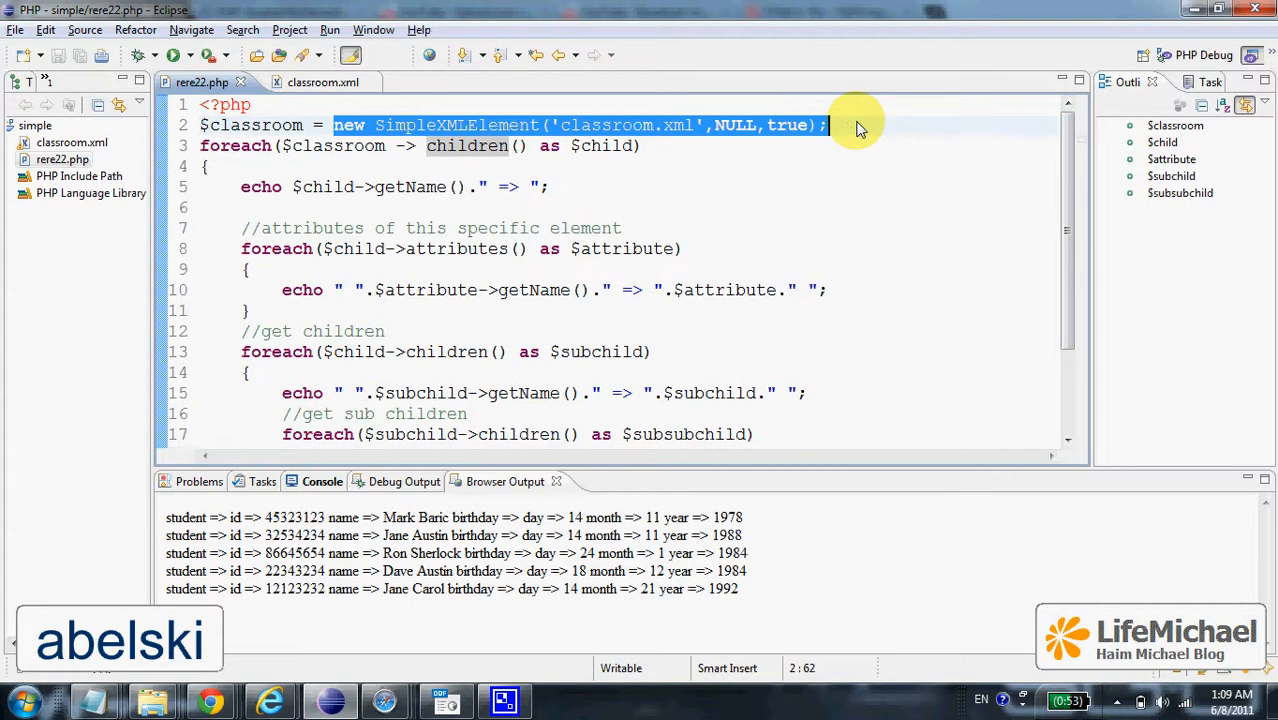
click(304, 124)
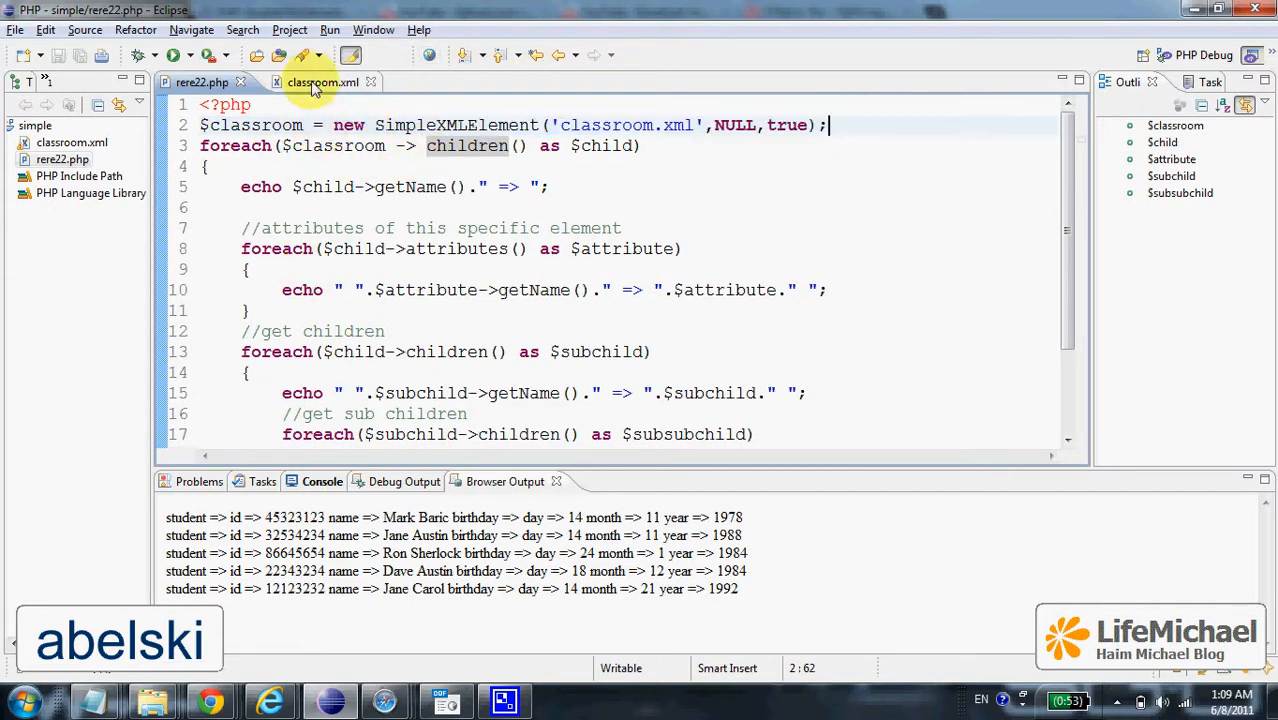
Step: Switch to classroom.xml to show the student records with ids, names and birthdays
click(322, 82)
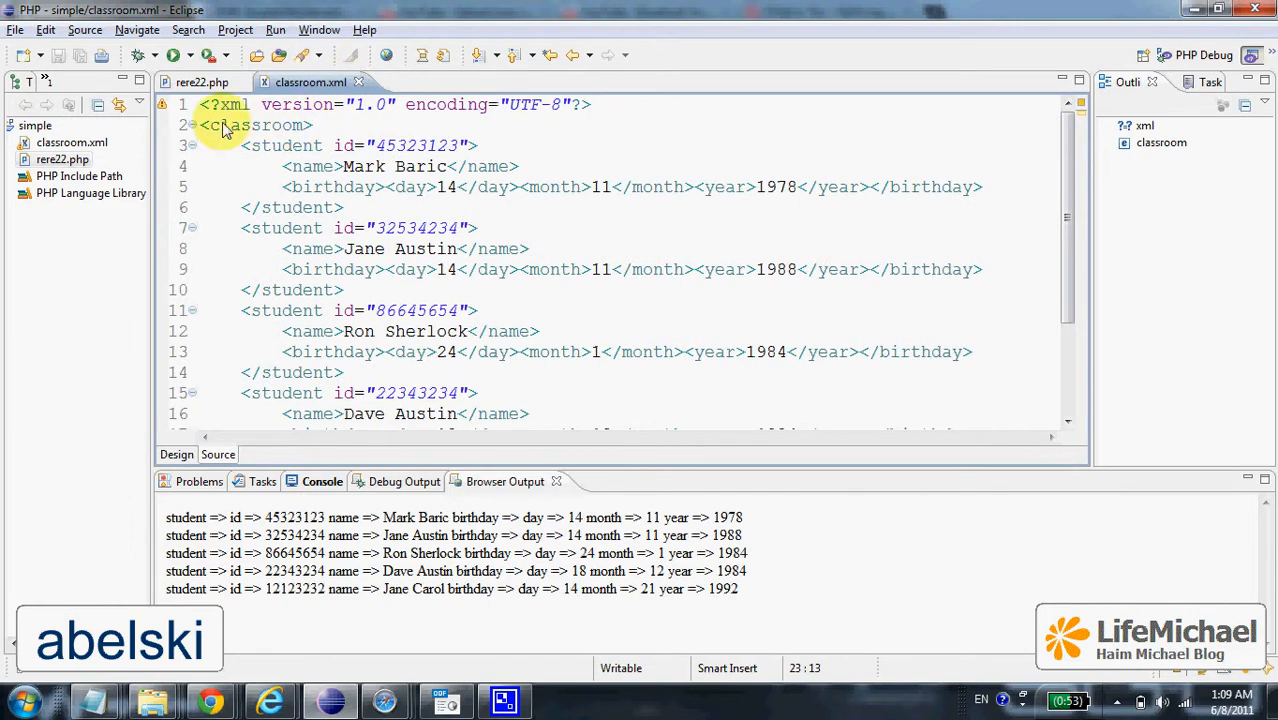
click(192, 124)
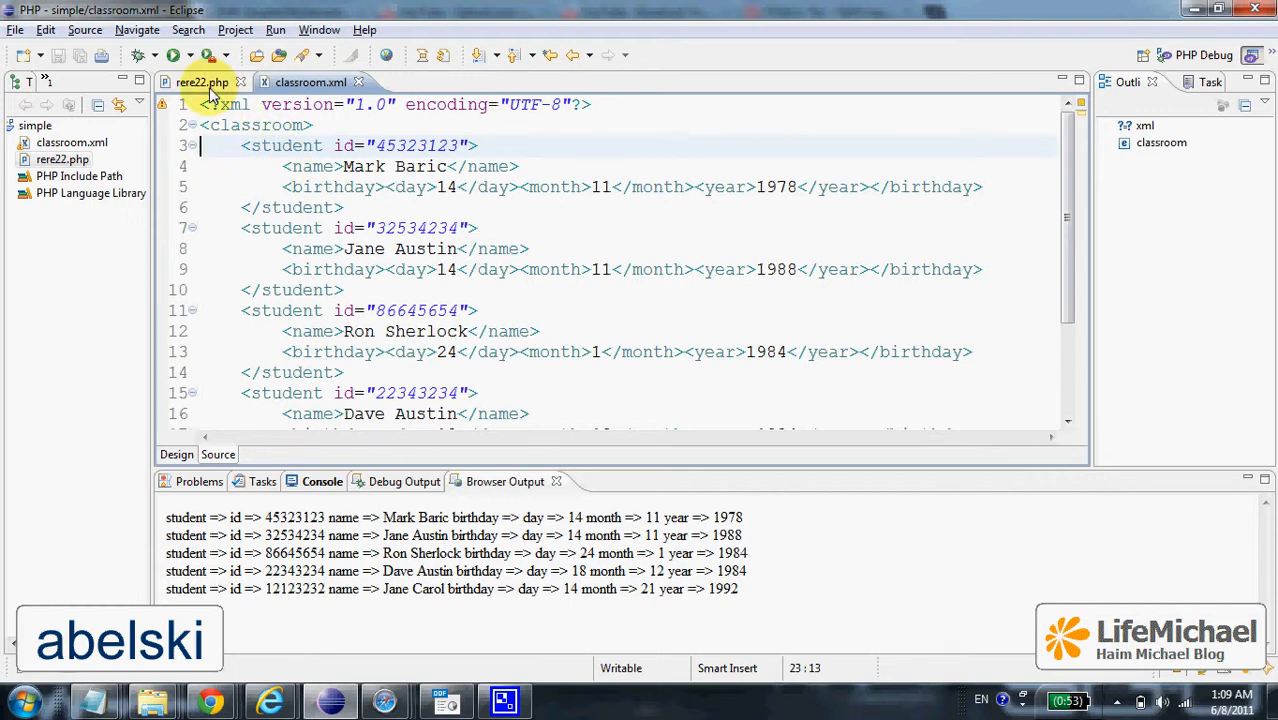
Step: Return to rere22.php and select the getName call in the first echo line
click(200, 82)
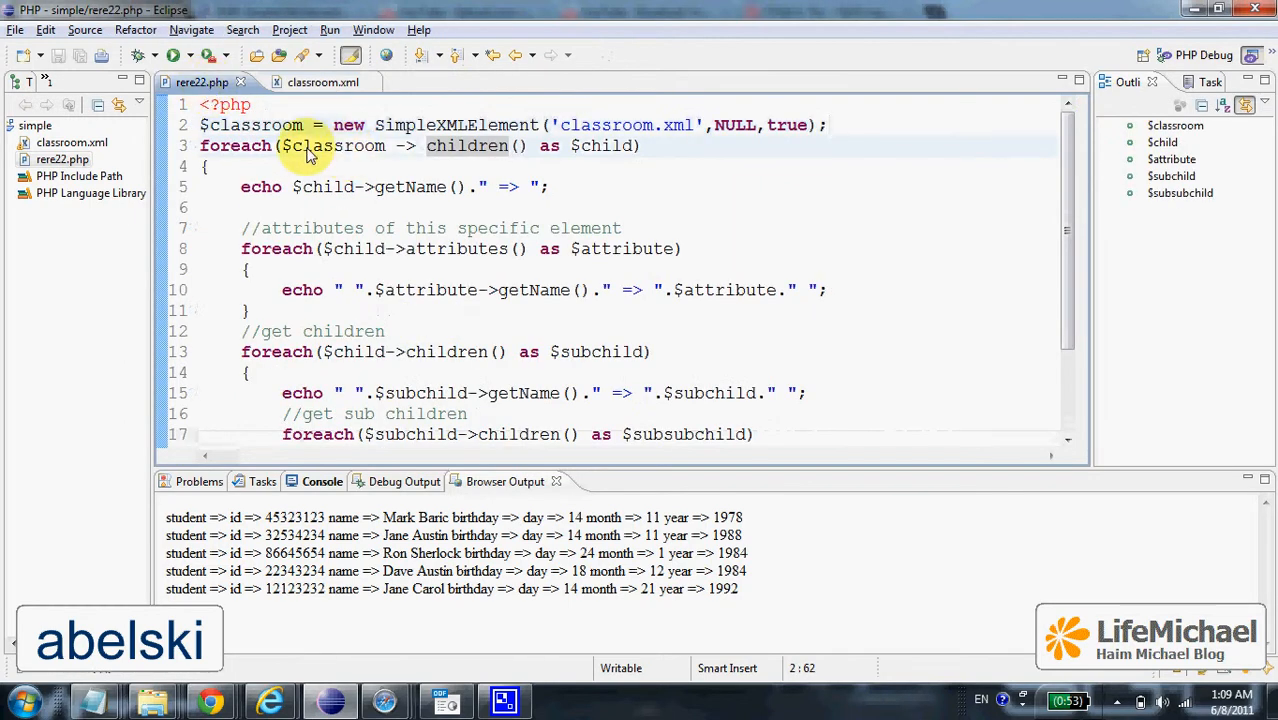
mouse_move(490, 236)
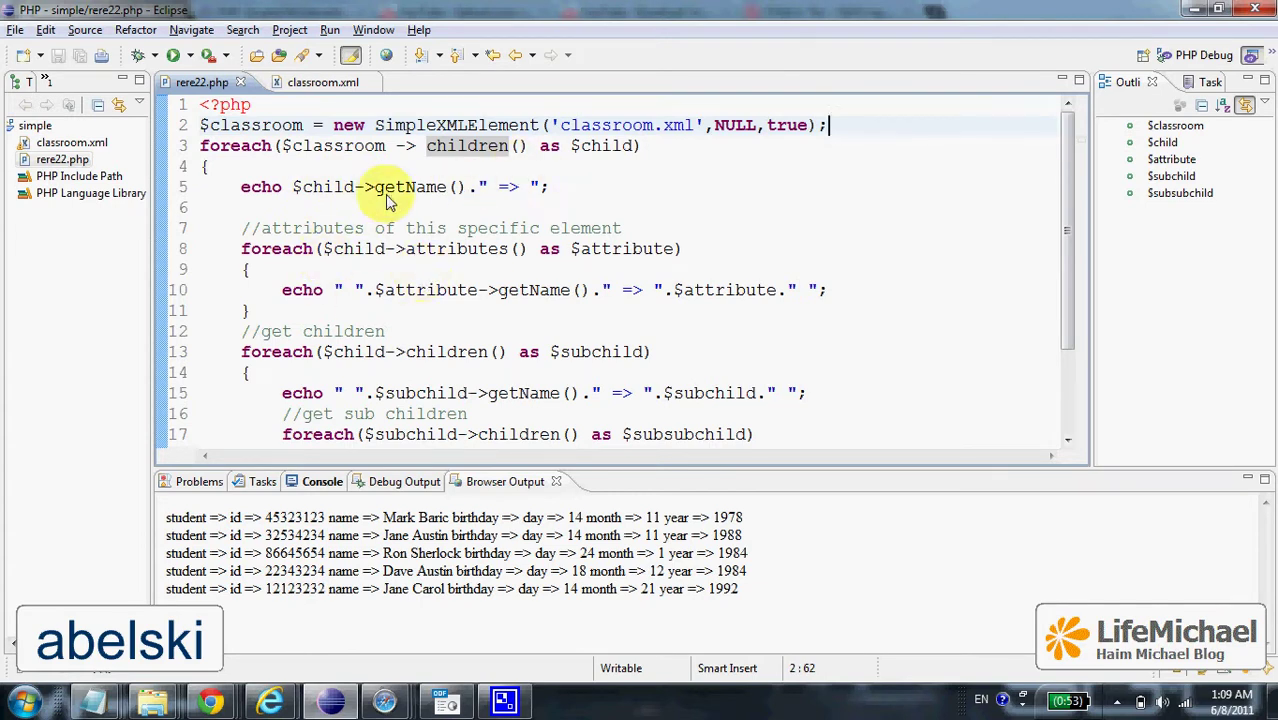
double_click(322, 188)
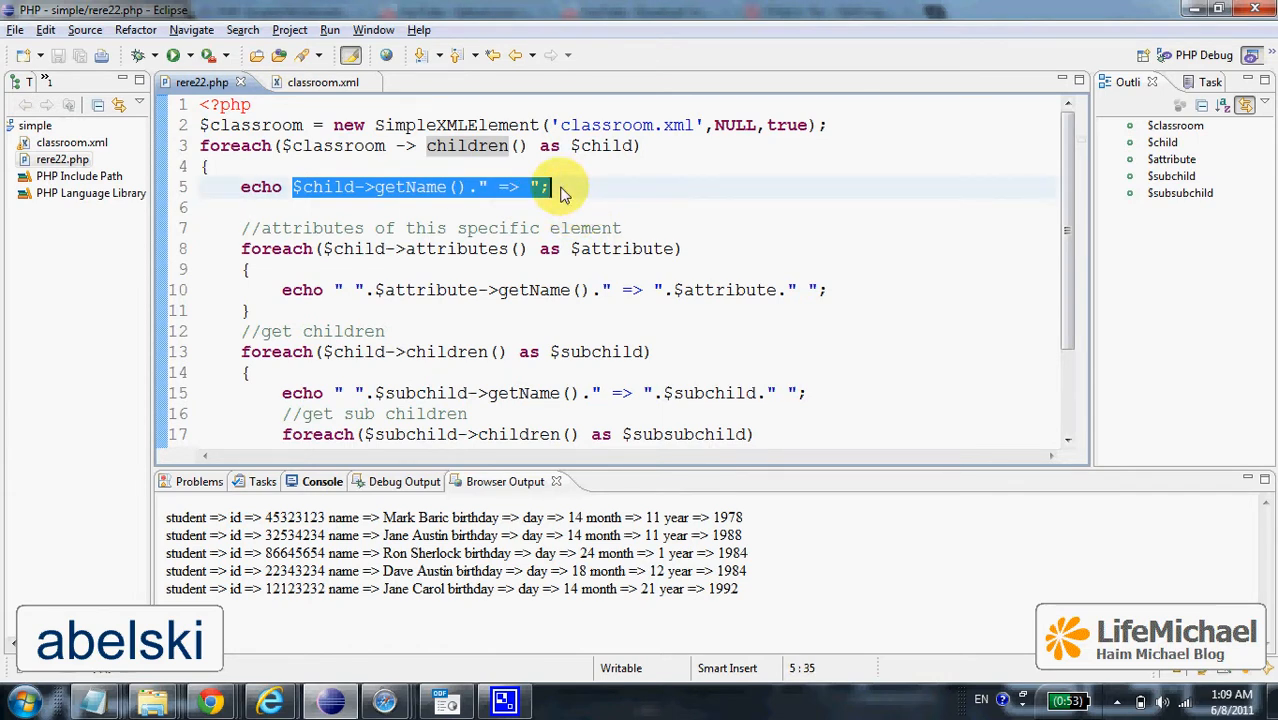
mouse_move(412, 210)
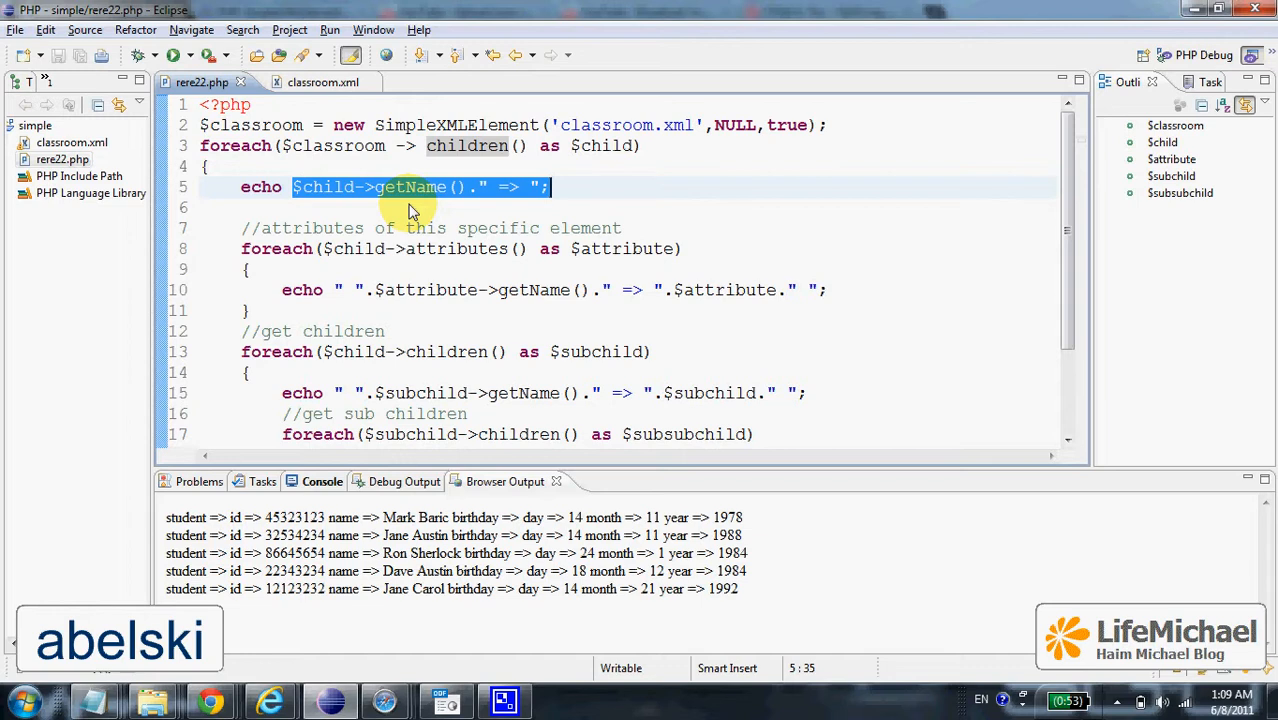
mouse_move(396, 256)
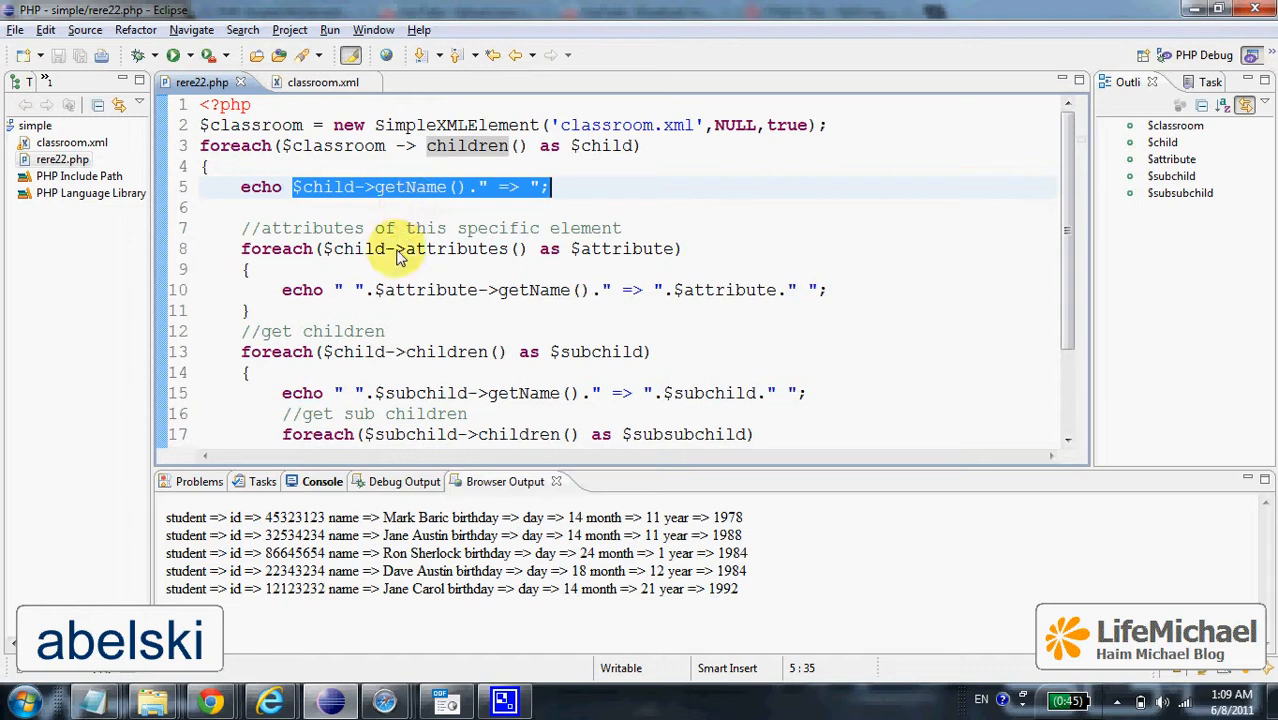
double_click(456, 248)
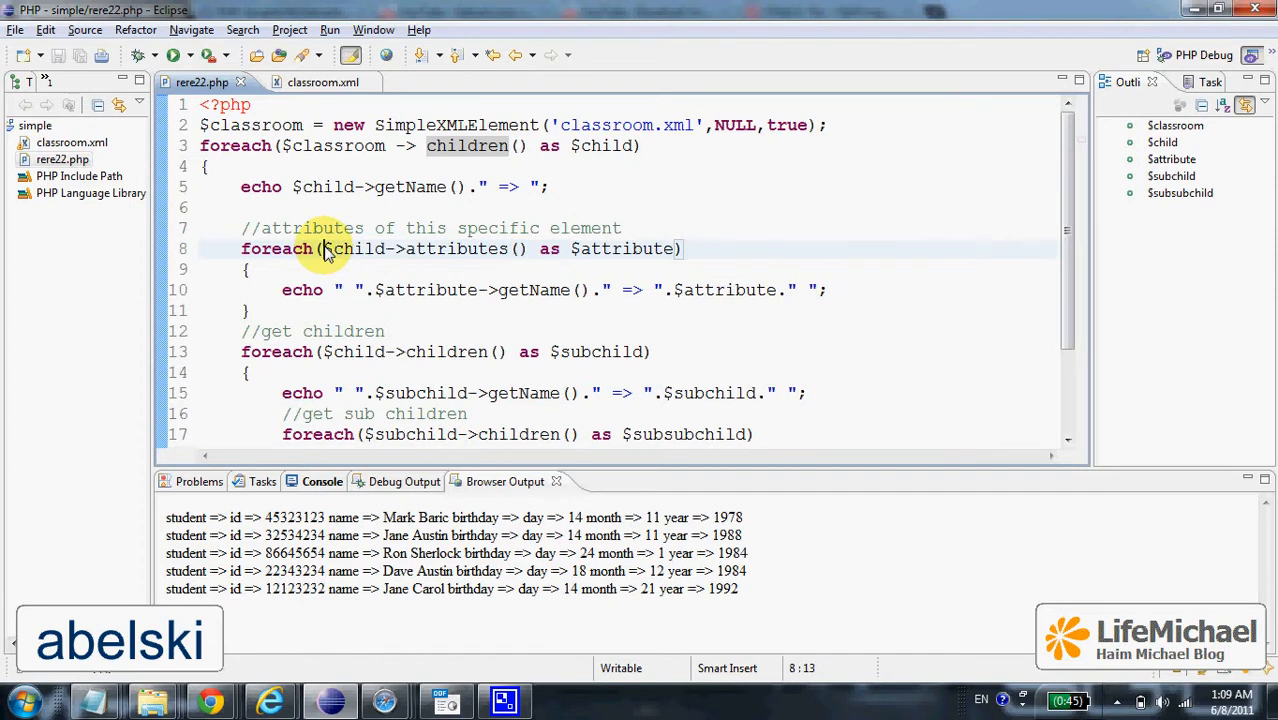
double_click(352, 248)
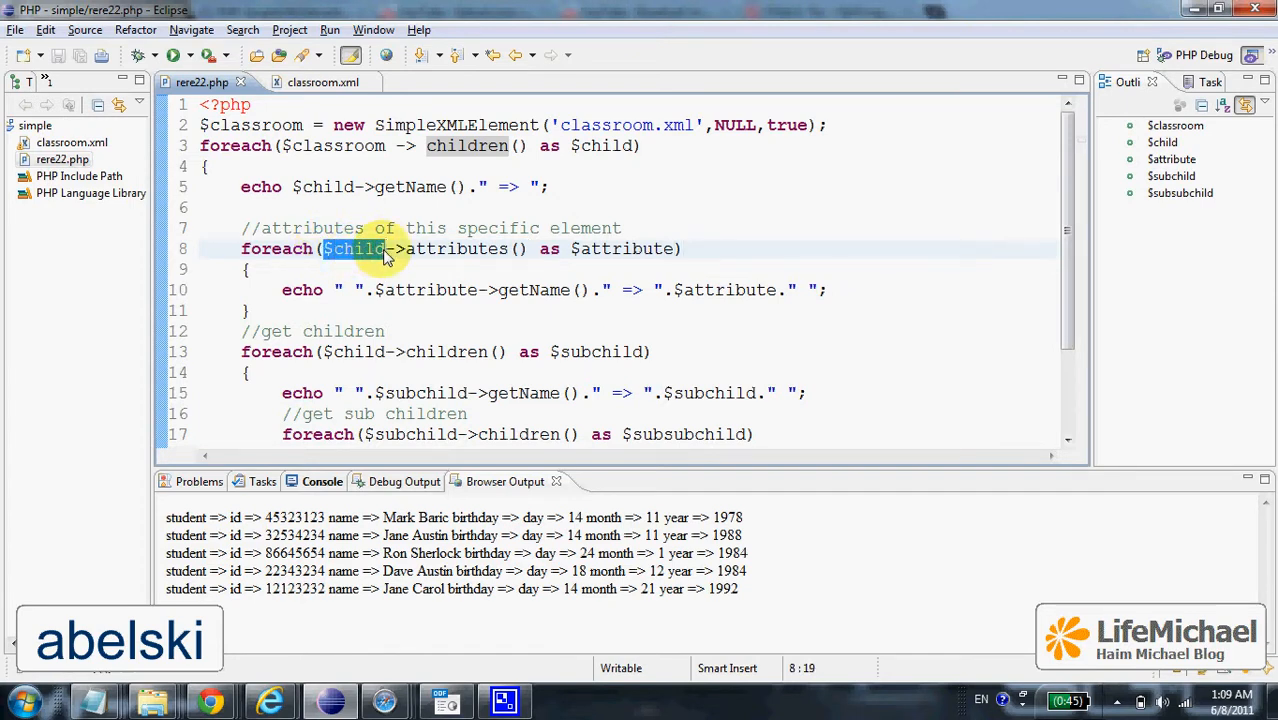
mouse_move(340, 262)
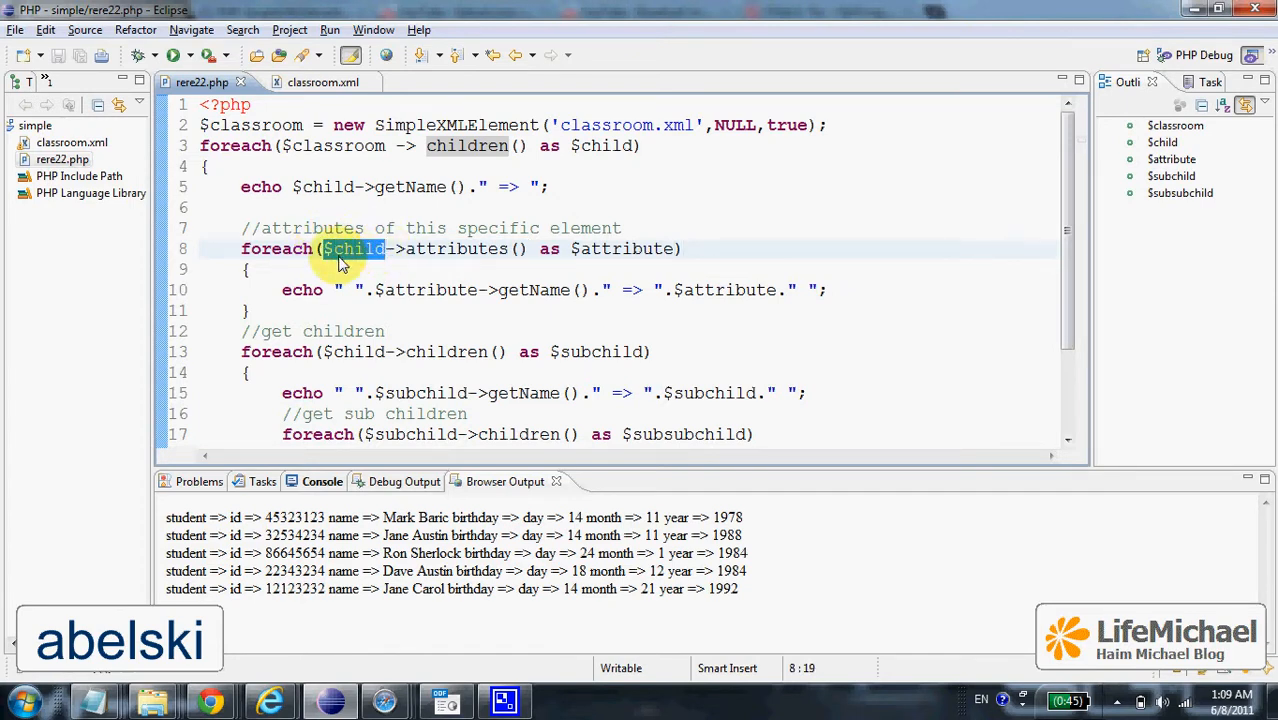
mouse_move(408, 278)
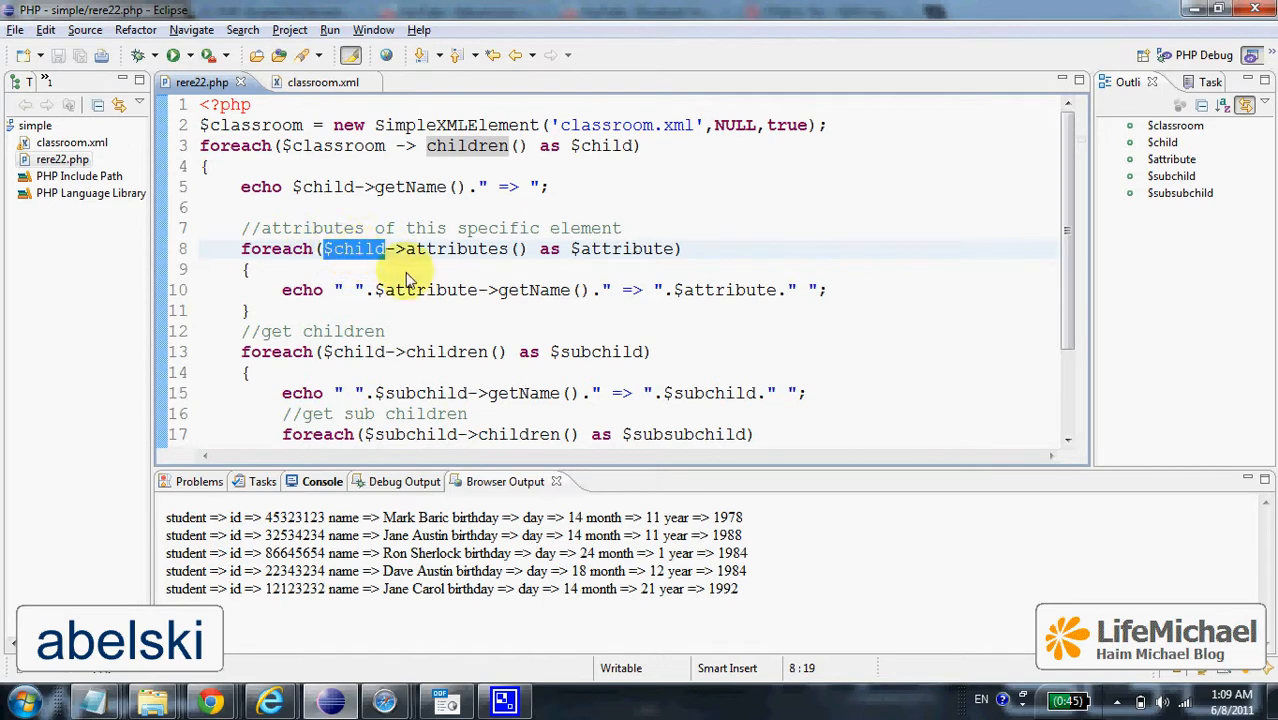